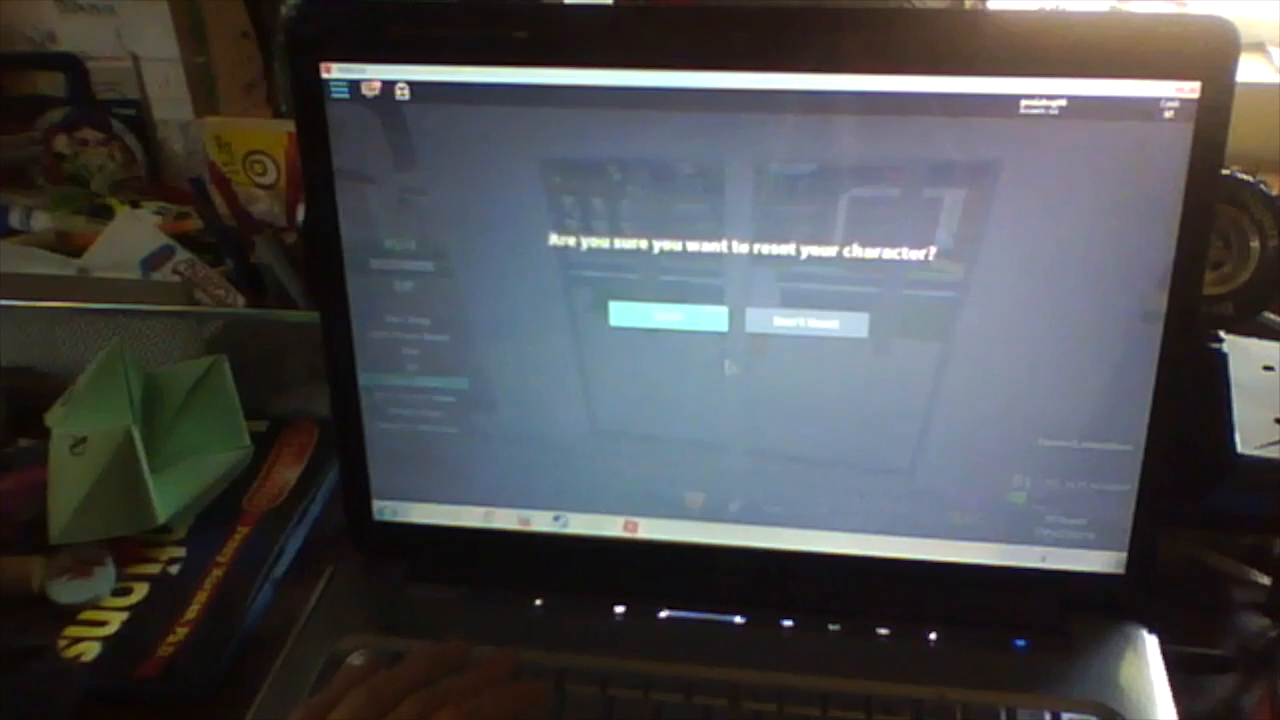
# Confirm the character reset in the 'Are you sure' dialog
pyautogui.click(660, 322)
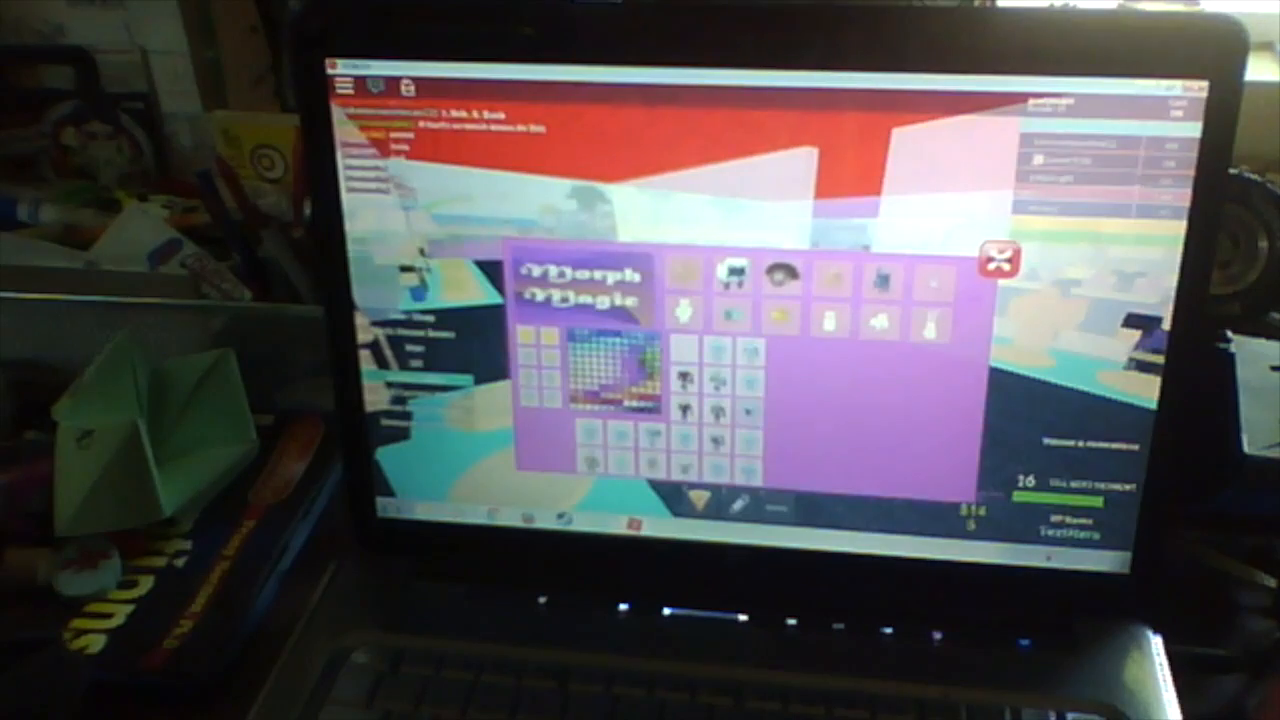
# Dismiss the Morph Magic window with its red X, leaving the avatar in the shop
pyautogui.click(1000, 262)
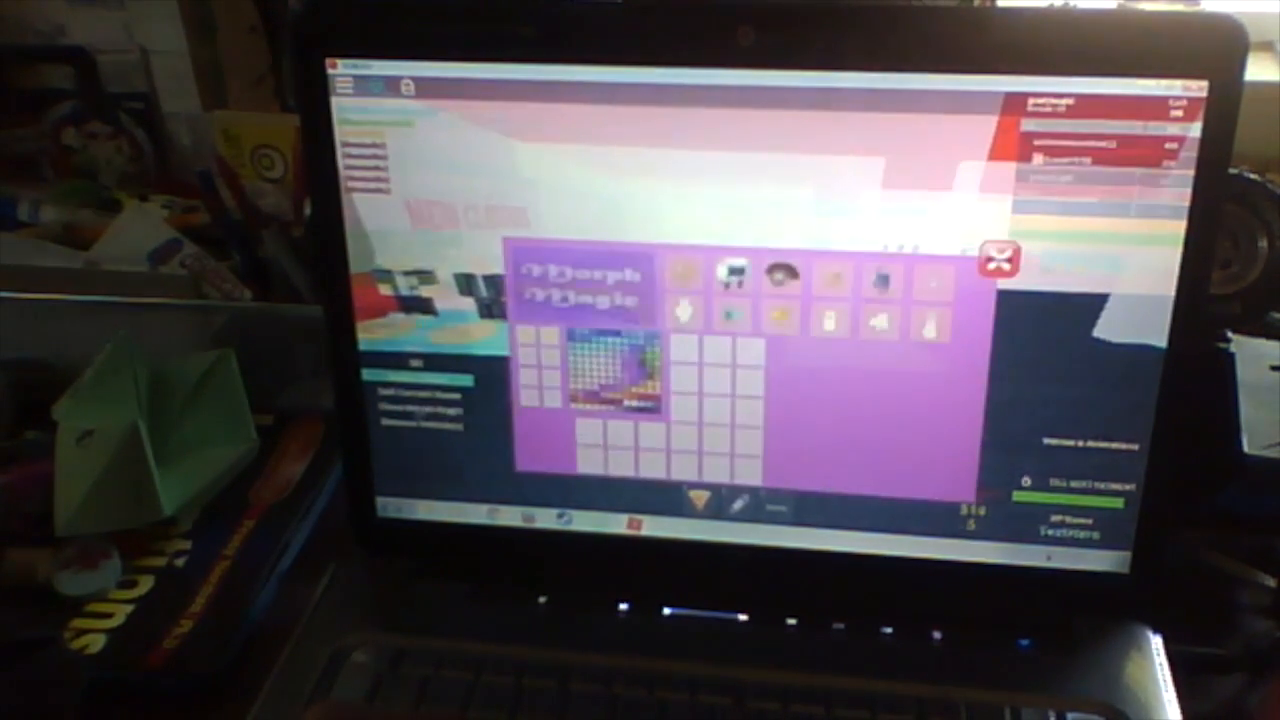
pyautogui.click(996, 260)
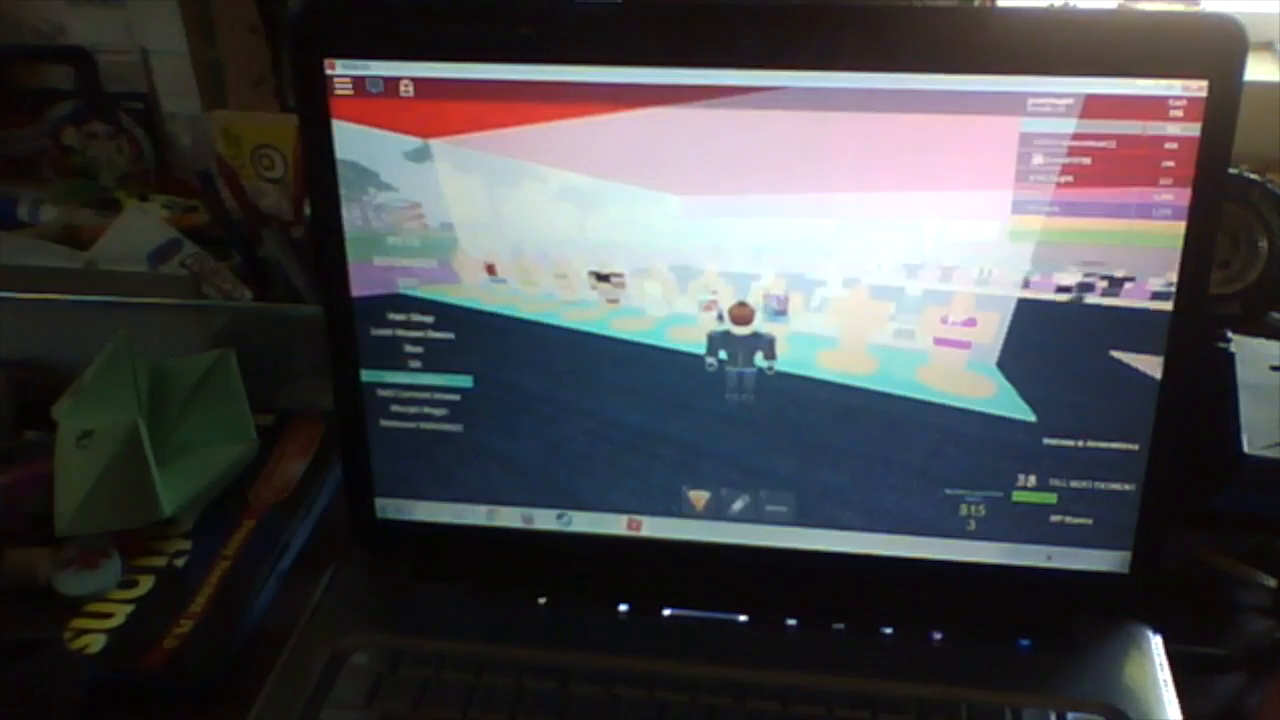